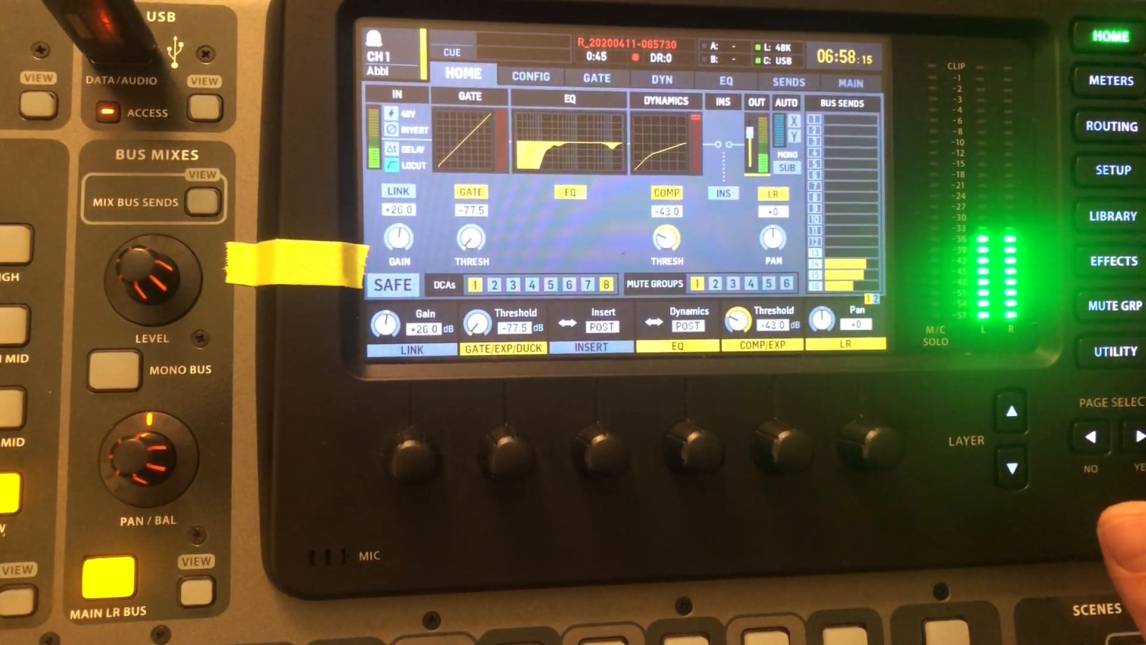
# - Open the X32 routing pages to reach Output 9's assignment settings
pyautogui.click(1111, 126)
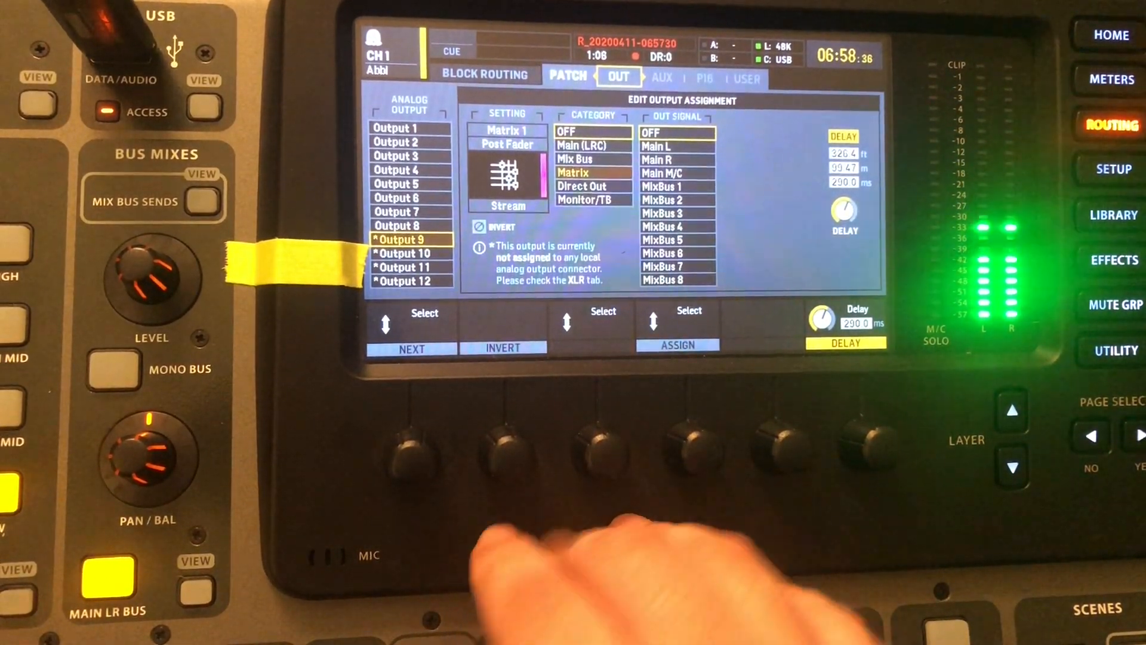
# - Assign Matrix 1, tapped post-fader, as Output 9's source
pyautogui.click(404, 254)
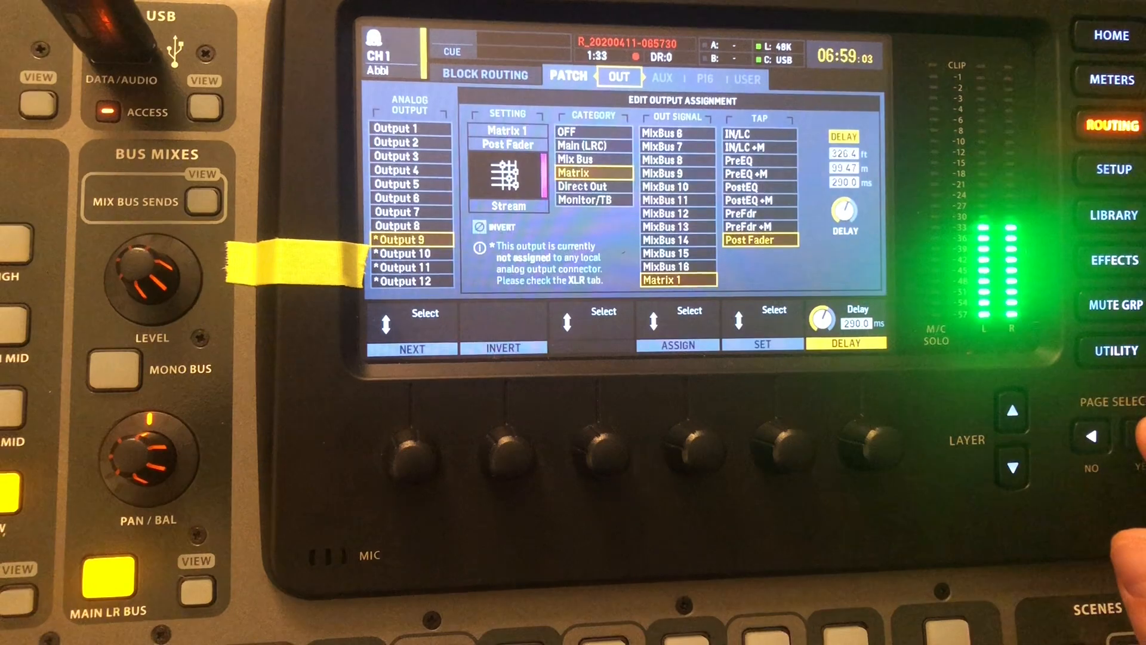
pyautogui.click(747, 78)
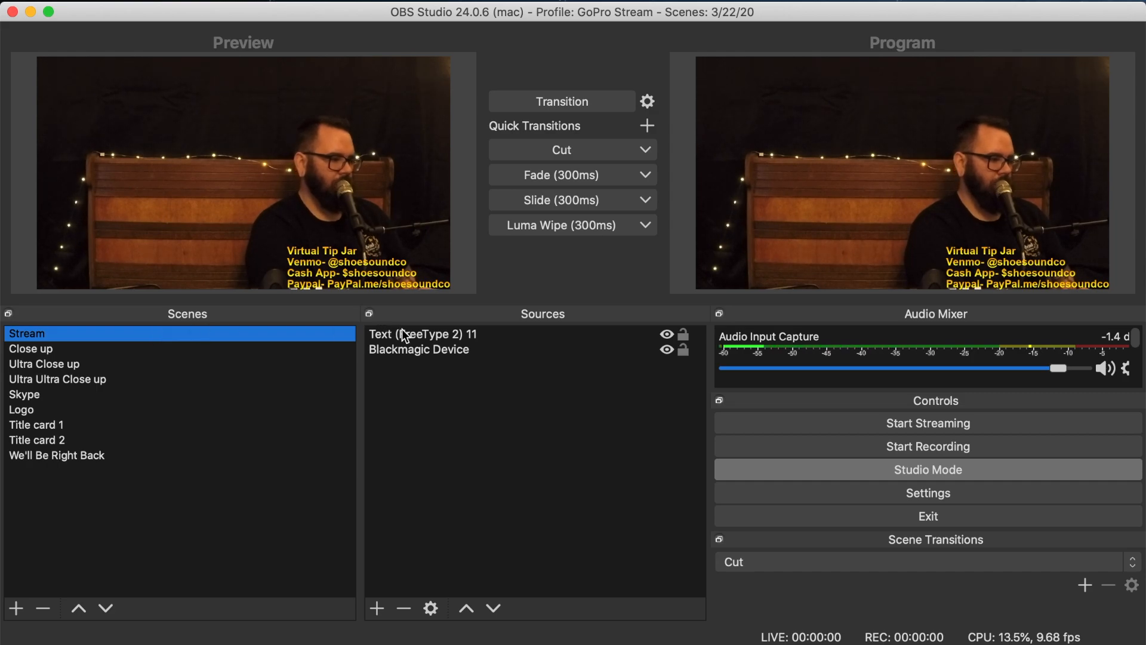
# - With Blackmagic Device selected, bring up the list of addable source types
pyautogui.click(419, 348)
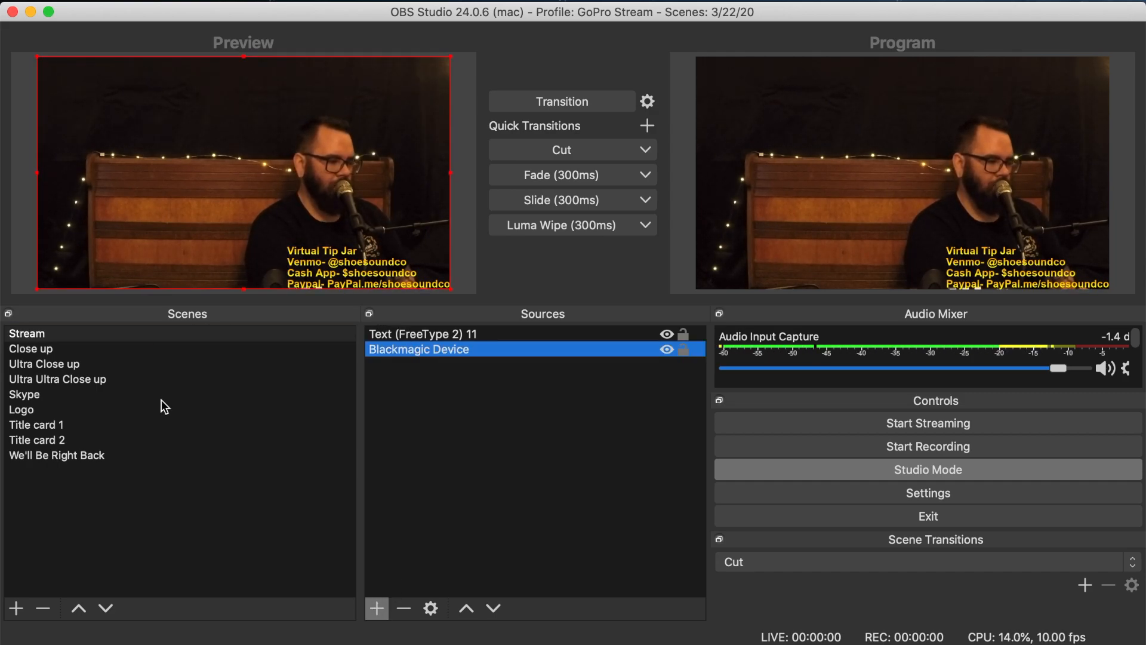
pyautogui.moveTo(406, 313)
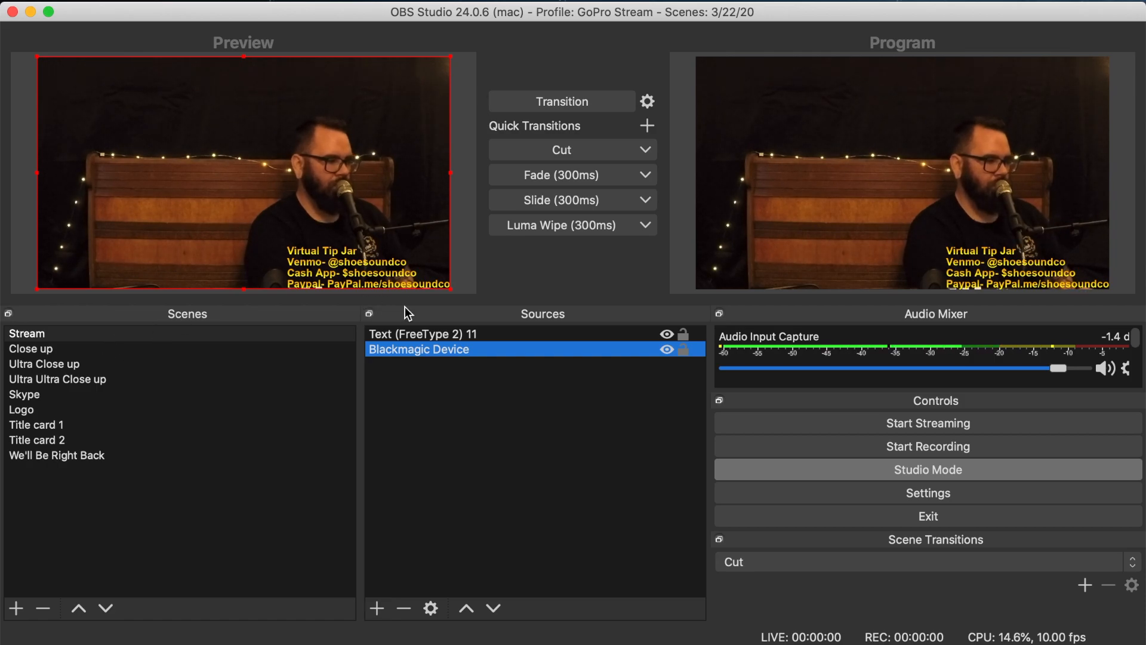
pyautogui.click(377, 608)
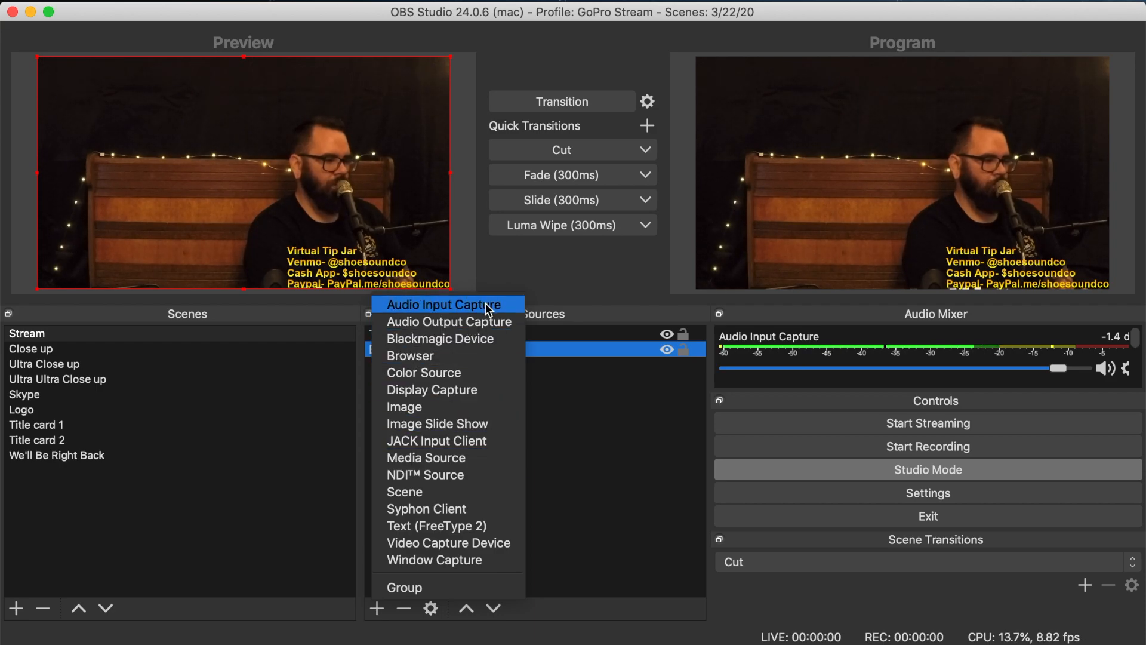
# - Add an Audio Input Capture source named 'Audio Input Capture 2' using the X-USB device
pyautogui.click(445, 304)
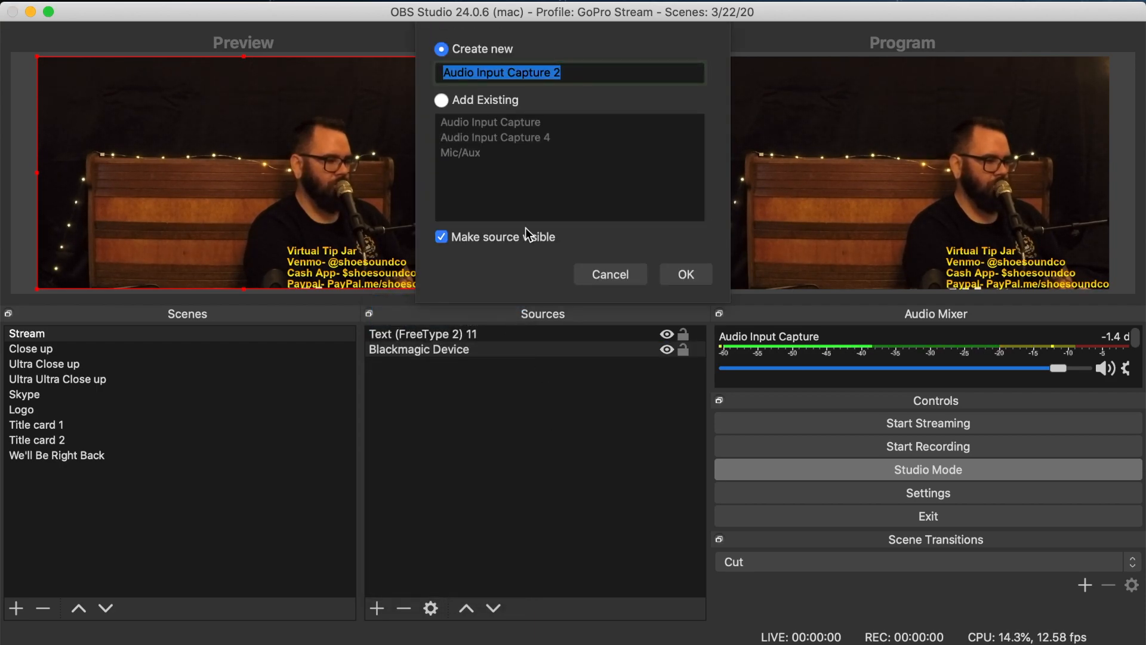
pyautogui.click(684, 274)
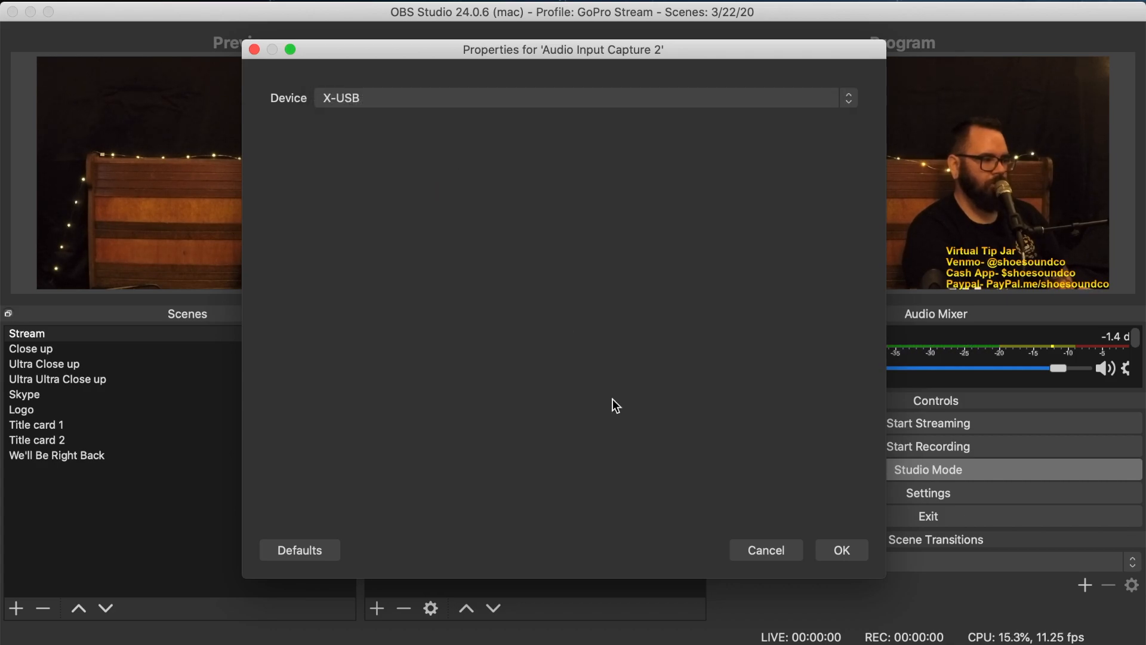
pyautogui.click(840, 550)
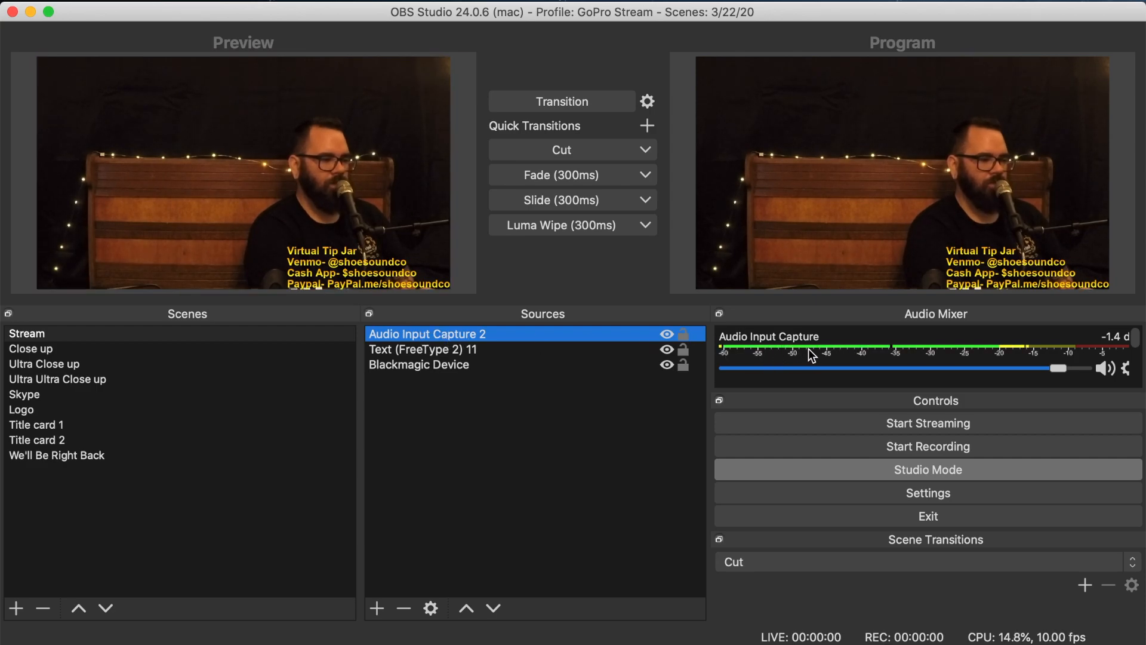
pyautogui.moveTo(996, 353)
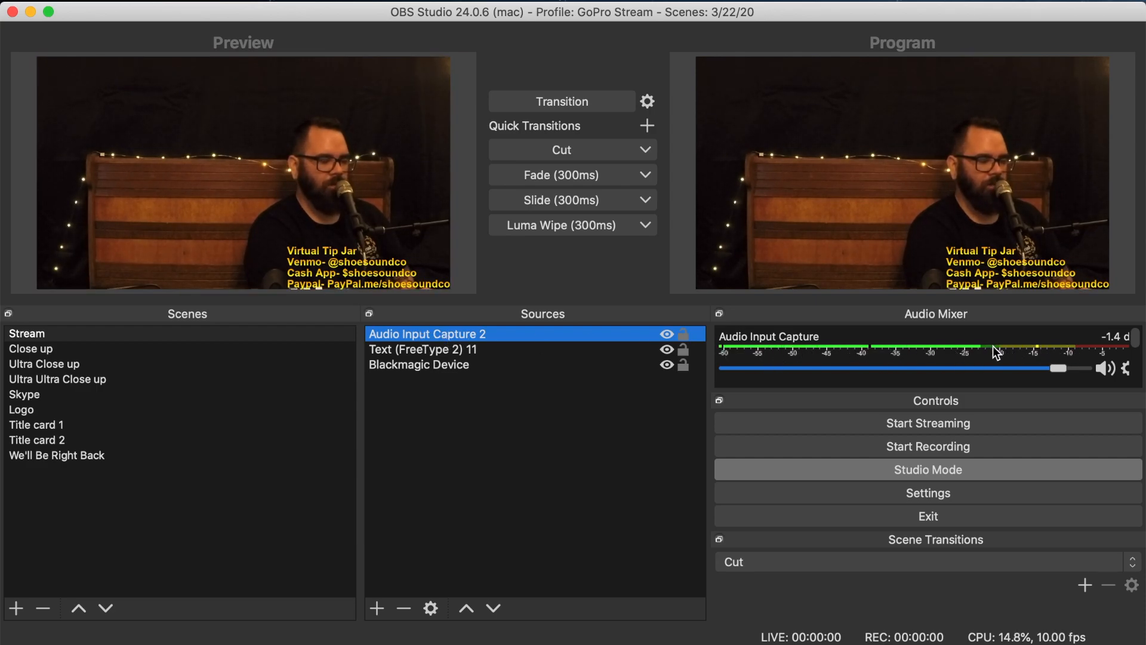
pyautogui.moveTo(837, 353)
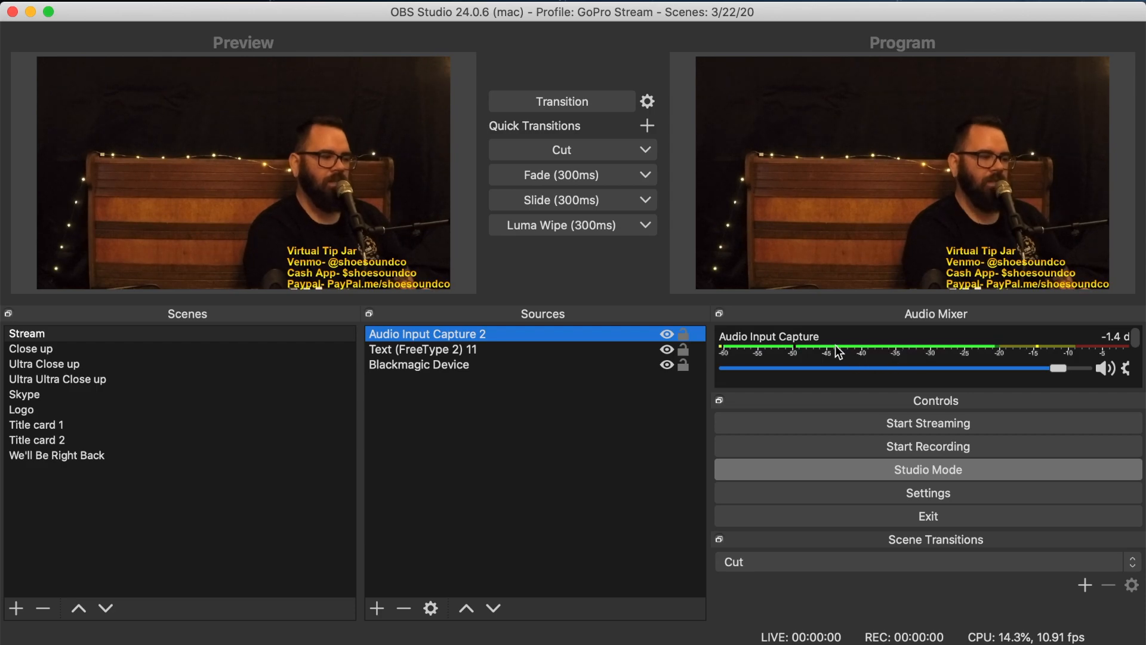